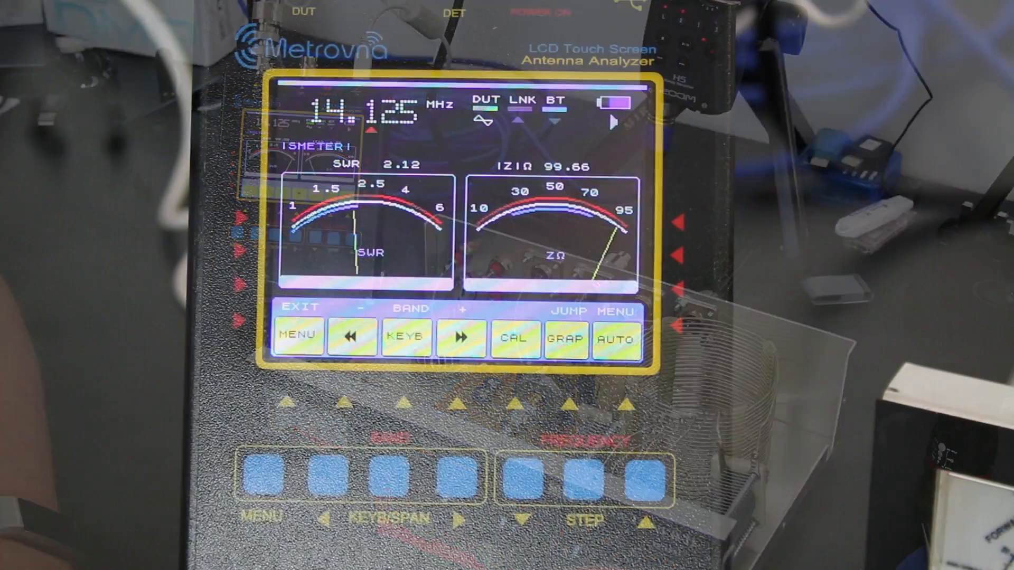
click(298, 336)
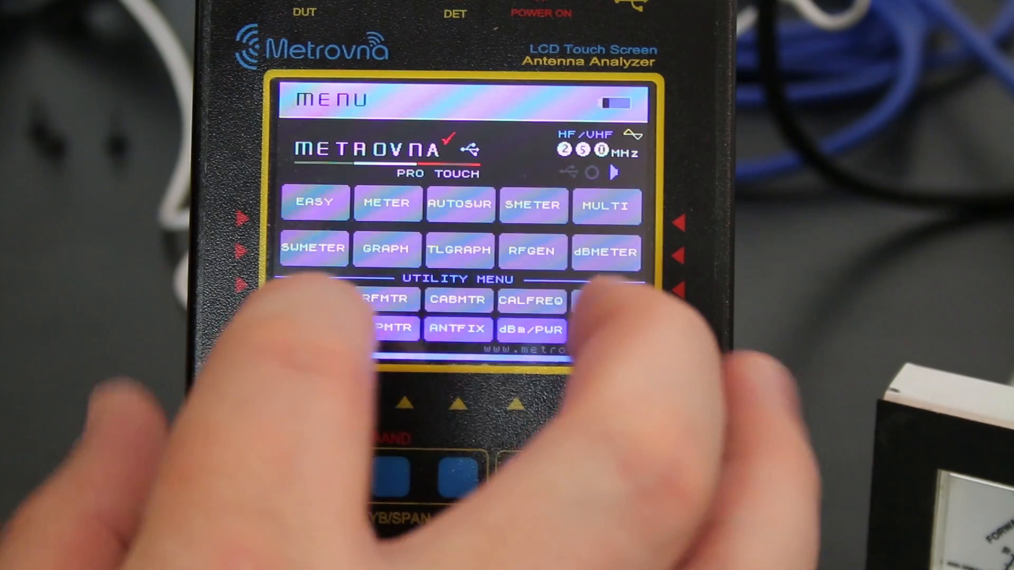